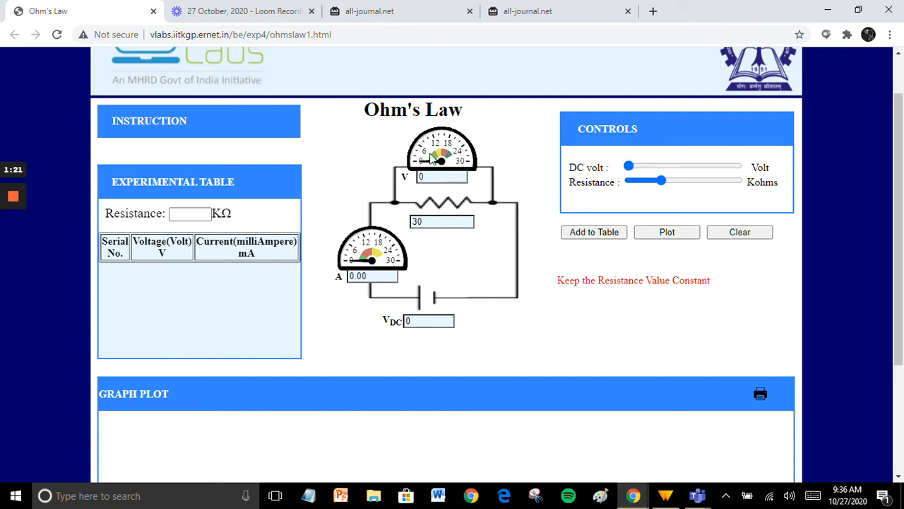
mouse_move(367, 297)
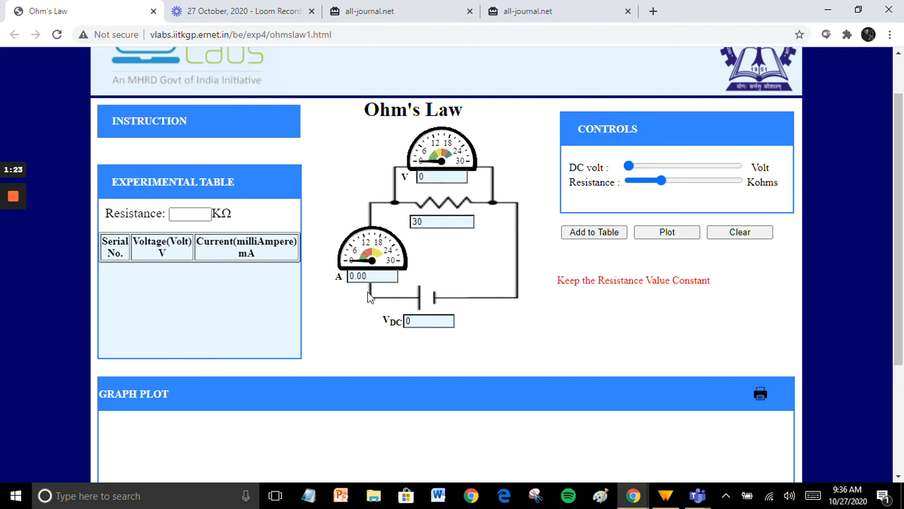
- Record table readings for 2, 4 and 6 V at 30 kΩ
left_click_drag(661, 181, 661, 181)
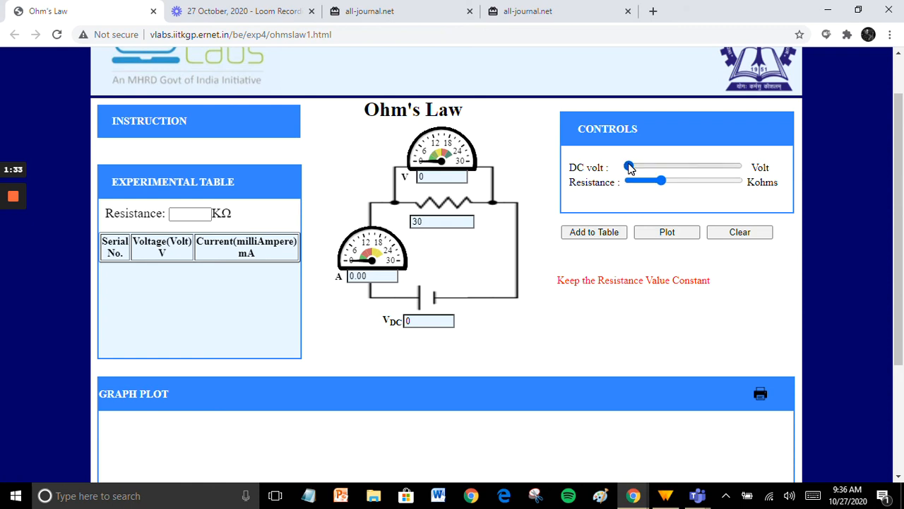
left_click_drag(628, 167, 636, 167)
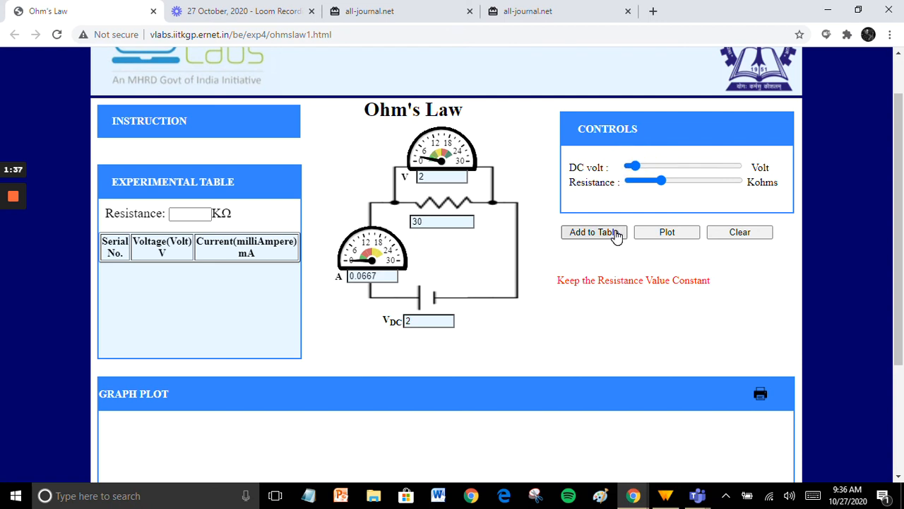
left_click(593, 232)
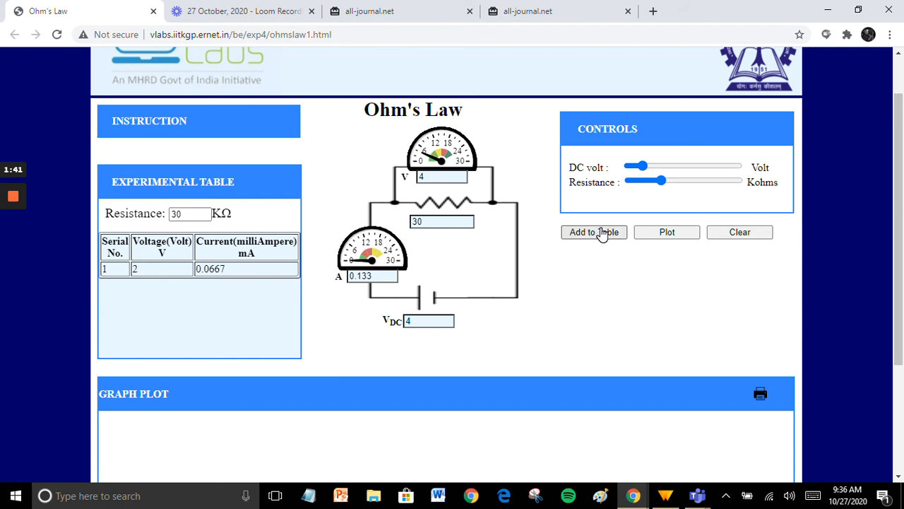
left_click(593, 231)
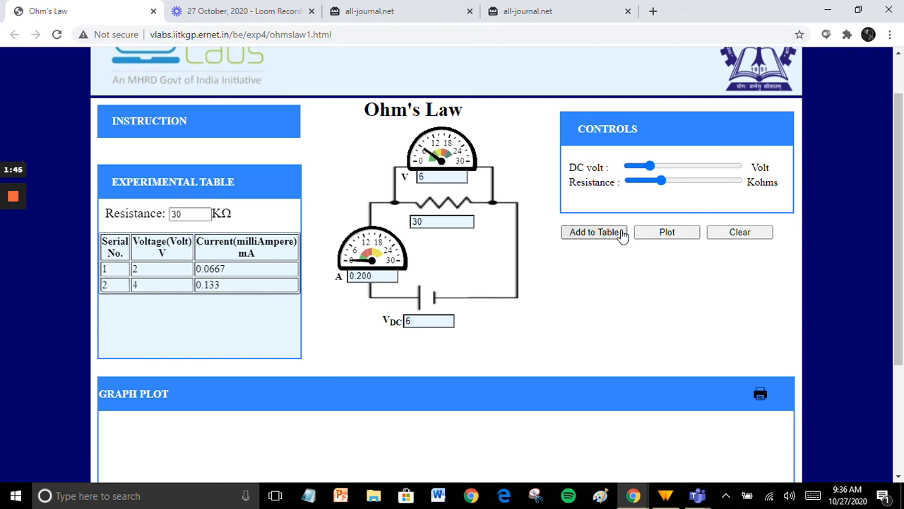
left_click(593, 232)
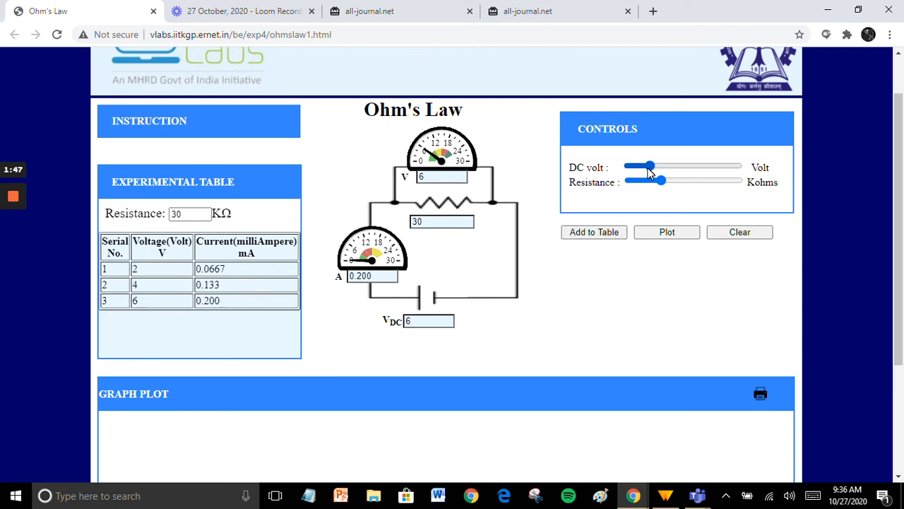
- Raise the DC supply voltage to 8 V for the next reading
left_click(648, 167)
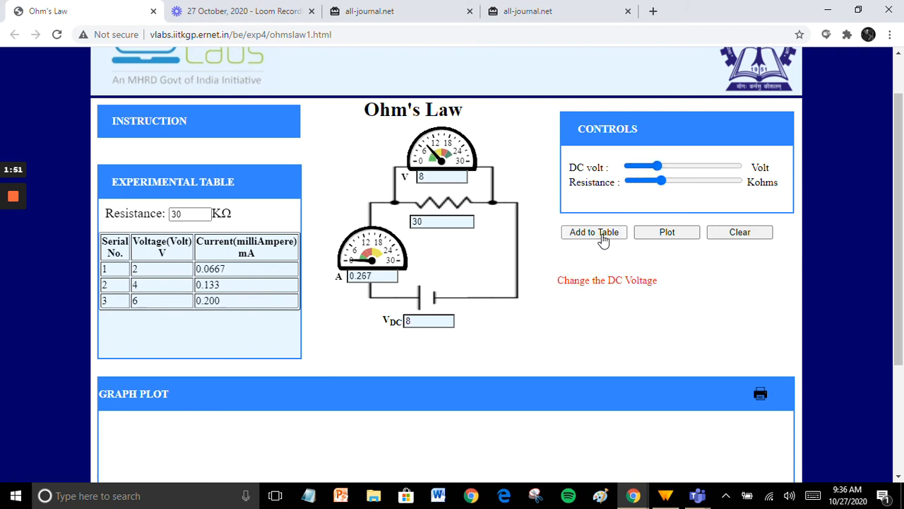
left_click_drag(657, 167, 664, 166)
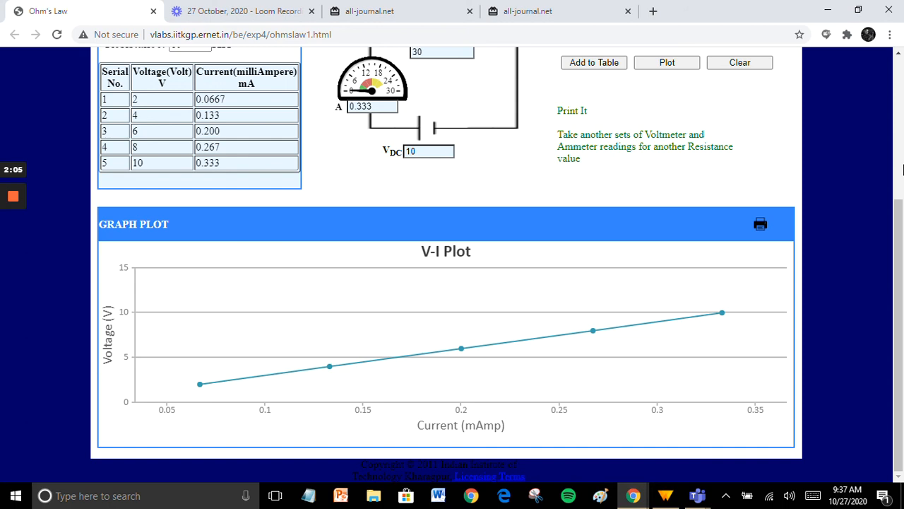
mouse_move(162, 255)
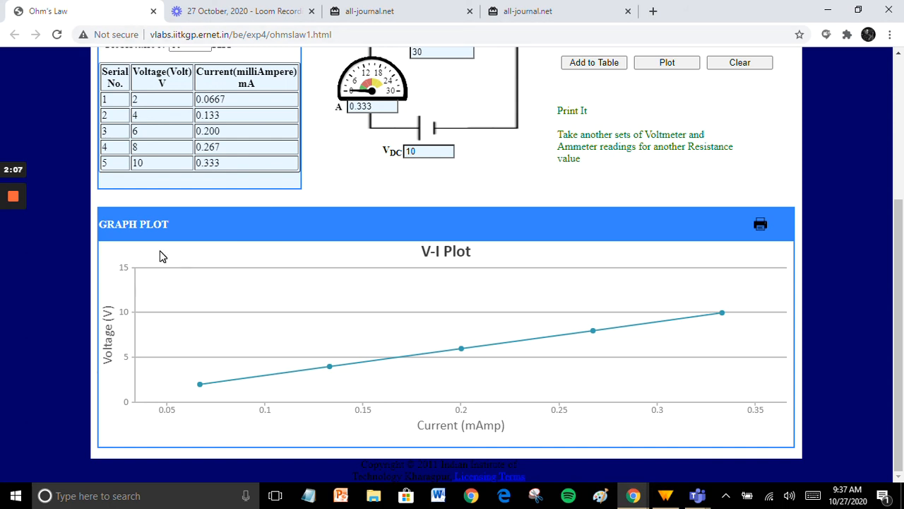
mouse_move(96, 253)
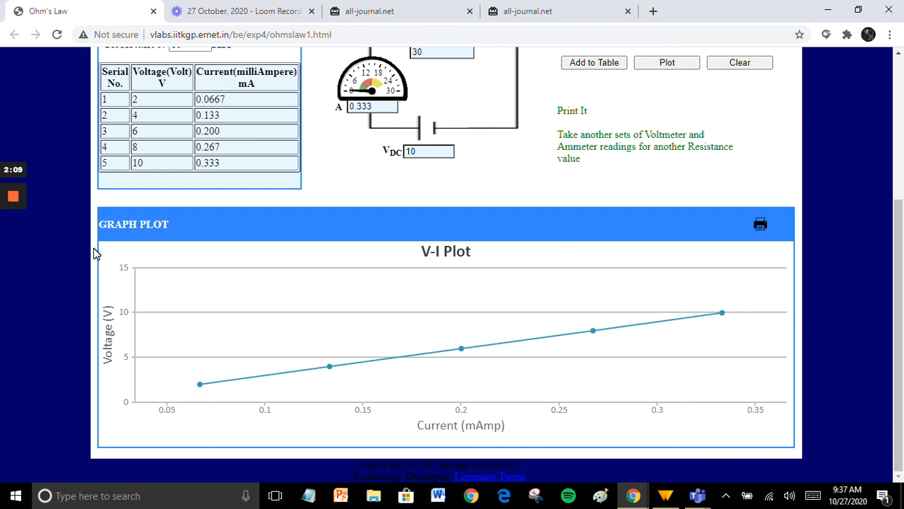